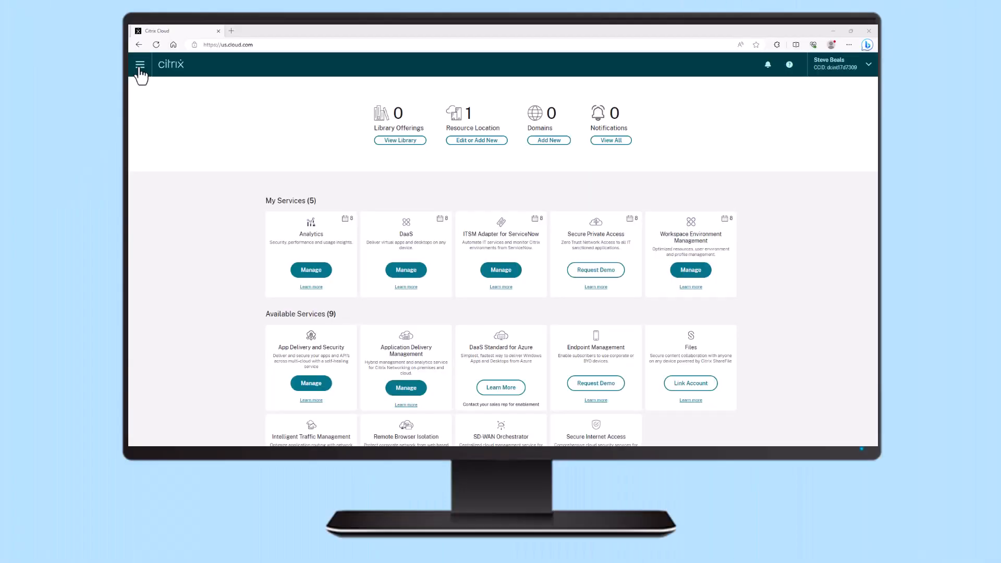
Step: Start the Google Cloud Identity connection and enter 'googleidp' as the sign-in name
left_click(140, 64)
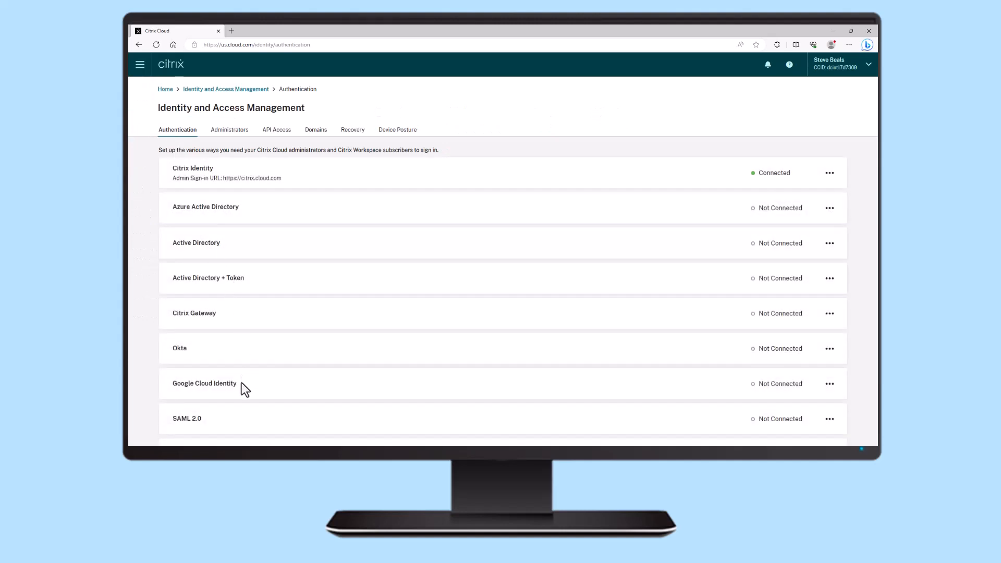
mouse_move(831, 384)
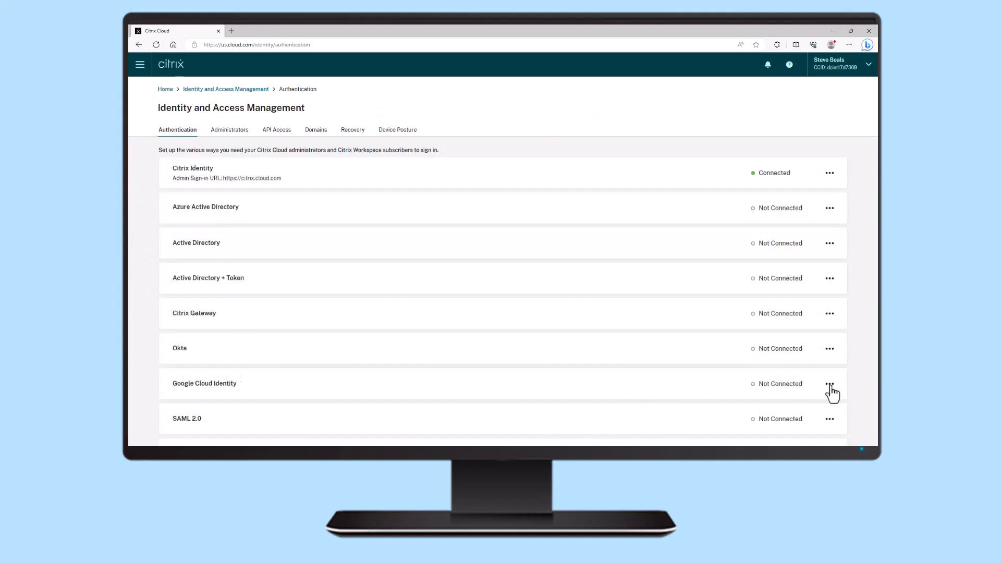
left_click(830, 383)
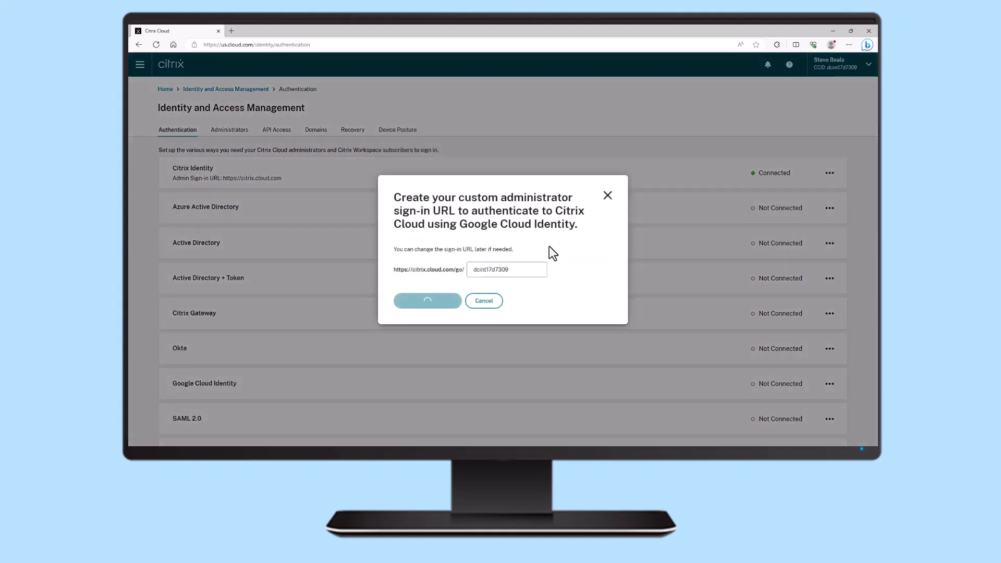
left_click(427, 301)
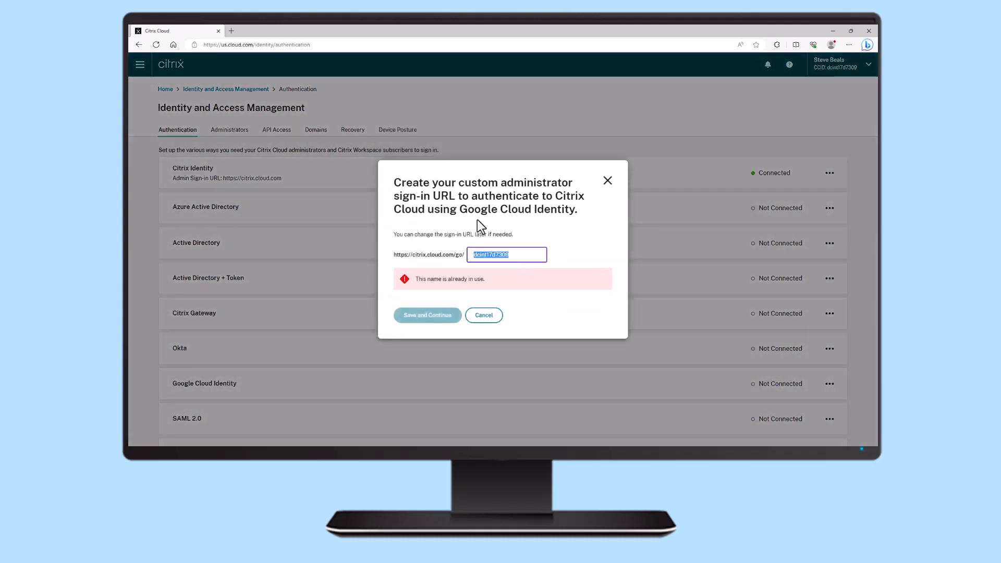
type("googleidp")
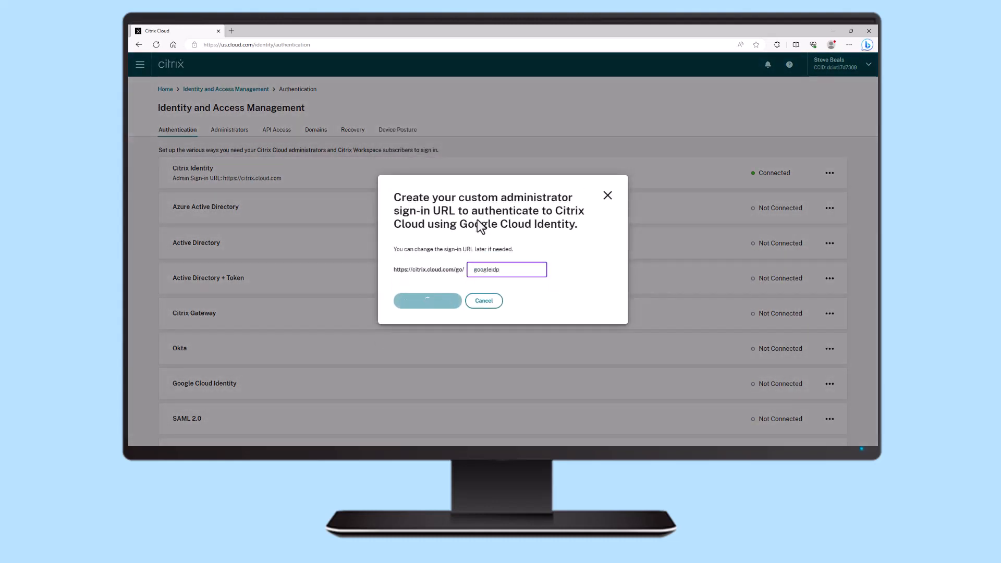
Step: Import the service account JSON file from Downloads and submit the Google account details
left_click(427, 301)
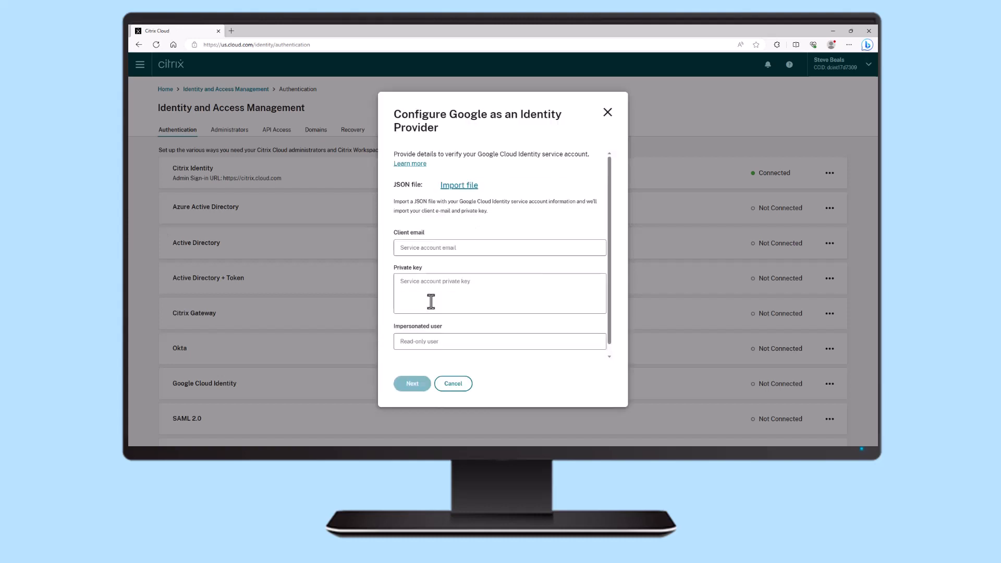
mouse_move(459, 191)
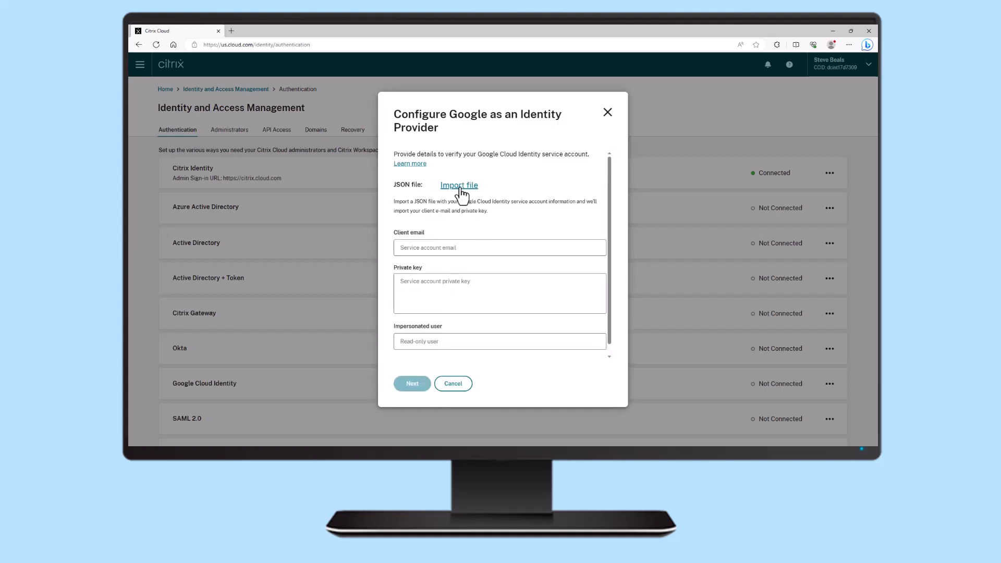
left_click(459, 185)
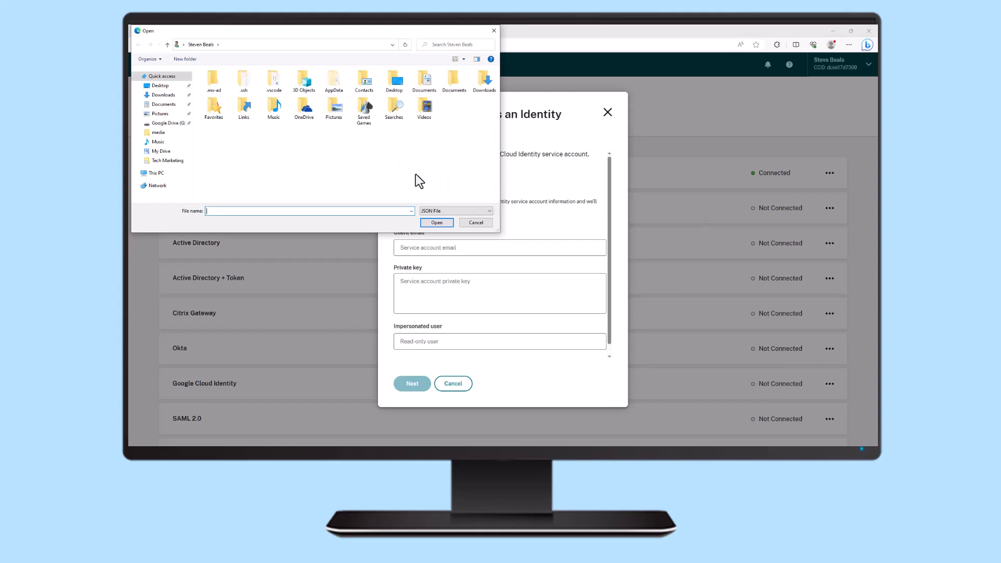
left_click(162, 94)
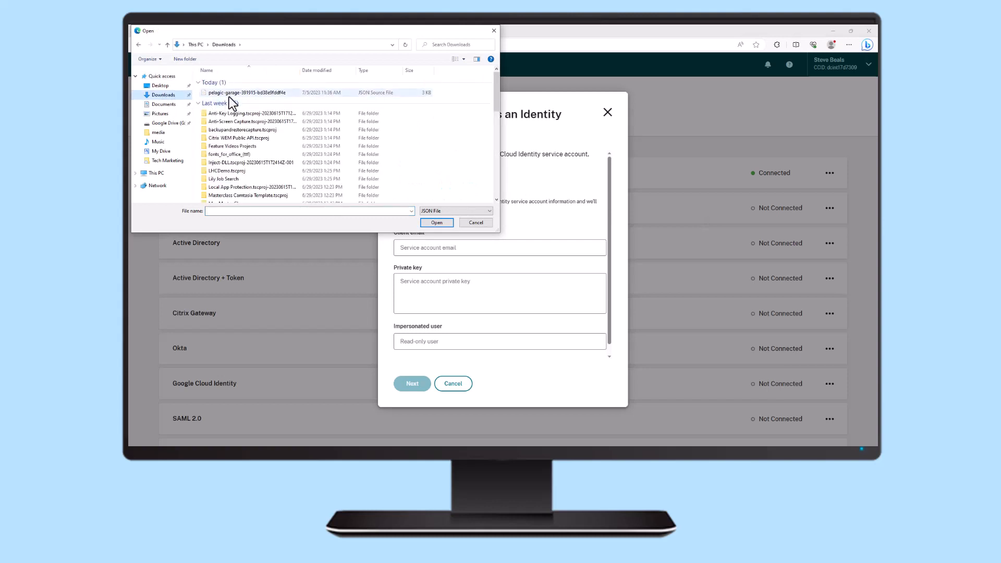
left_click(436, 222)
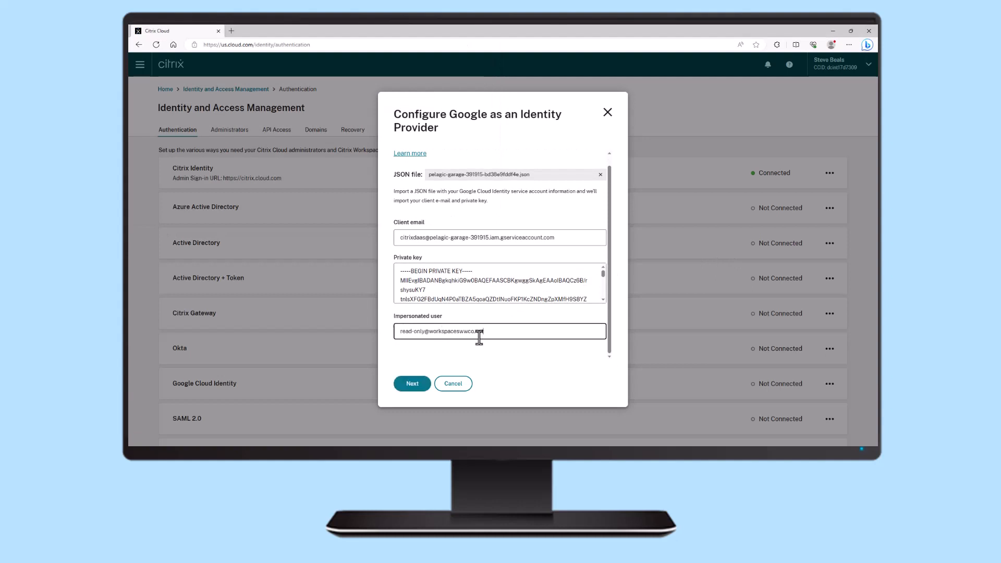
left_click(413, 384)
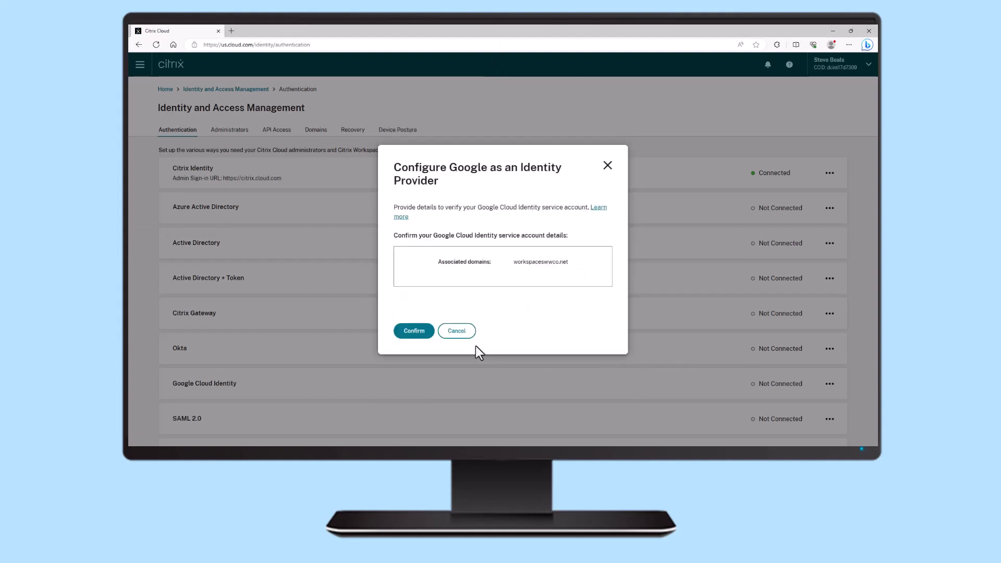
Step: Confirm the associated domain and dismiss the Google enabled notification
left_click(414, 331)
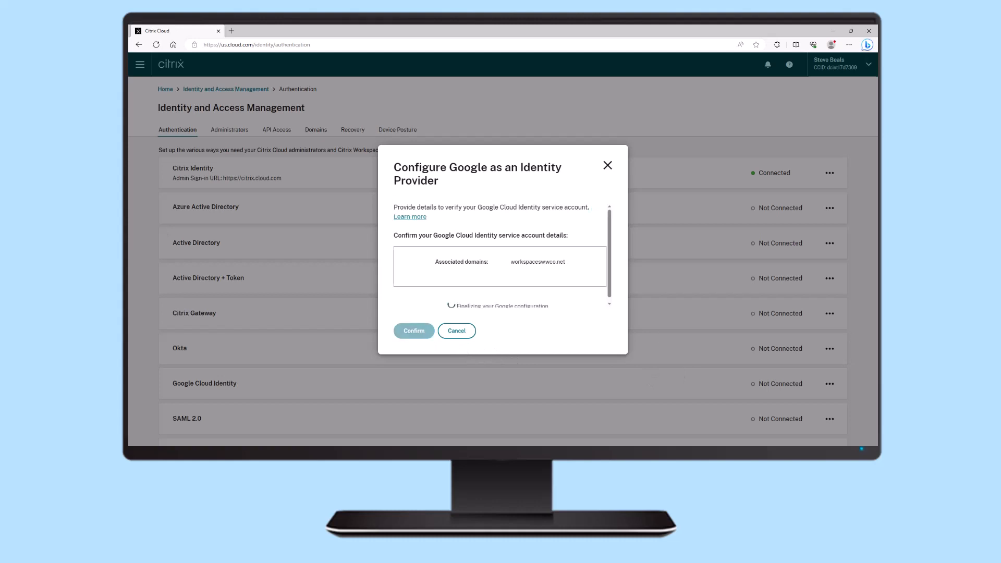
left_click(413, 331)
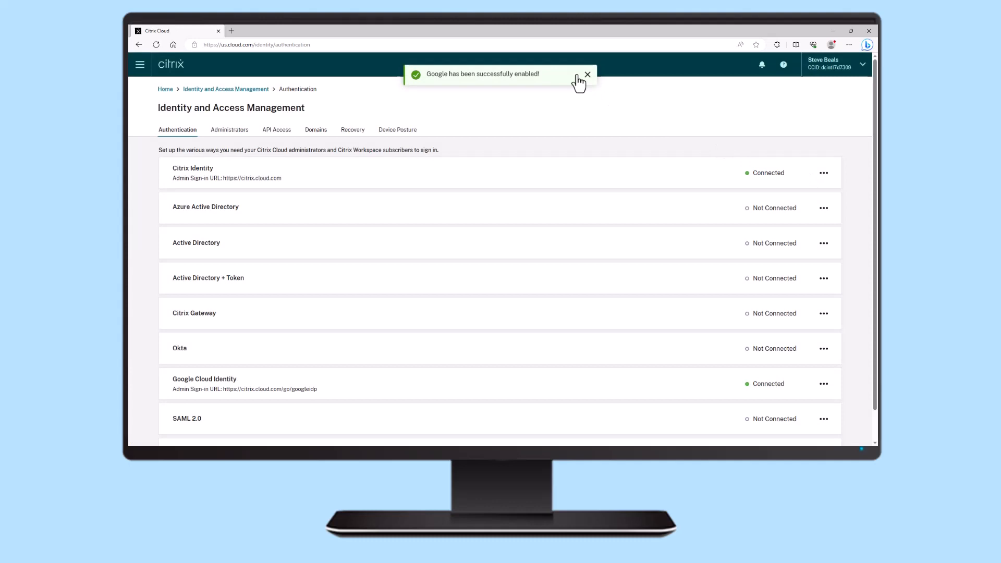
left_click(140, 63)
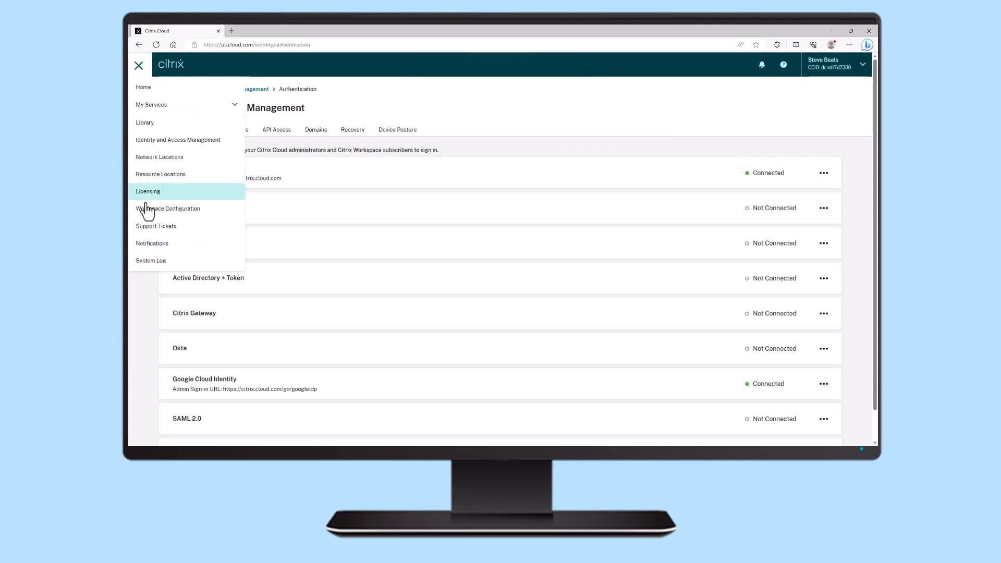
Step: Show the Workspace Configuration subscriber authentication options
left_click(168, 208)
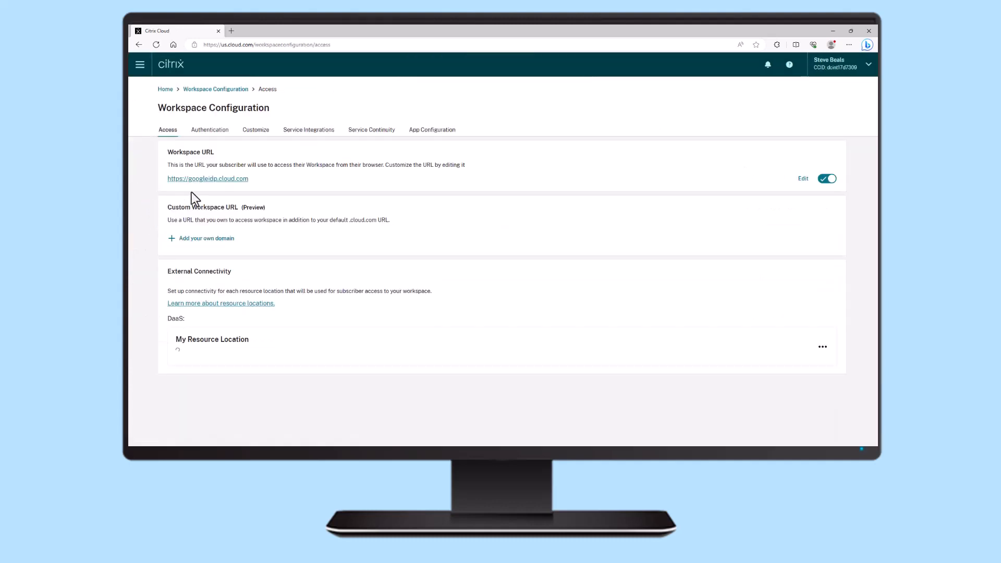
left_click(211, 130)
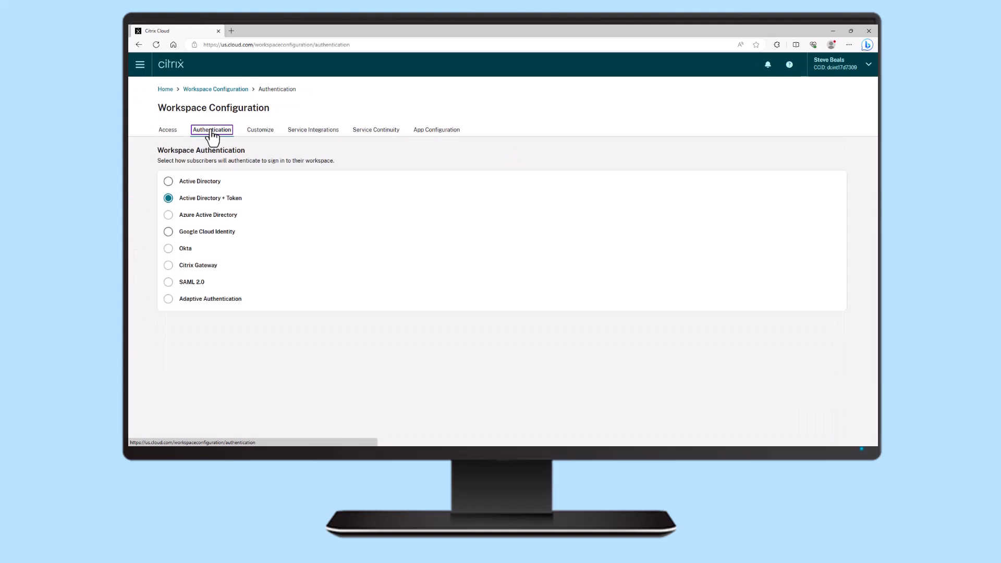
Step: Select Google Cloud Identity, acknowledge the subscriber impact, save, and go to Access
left_click(168, 231)
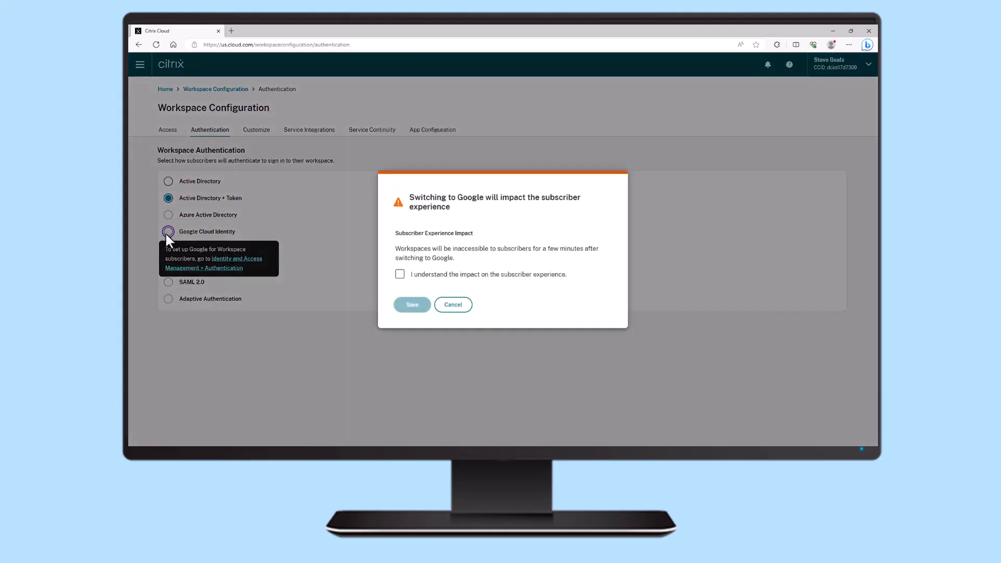
left_click(400, 274)
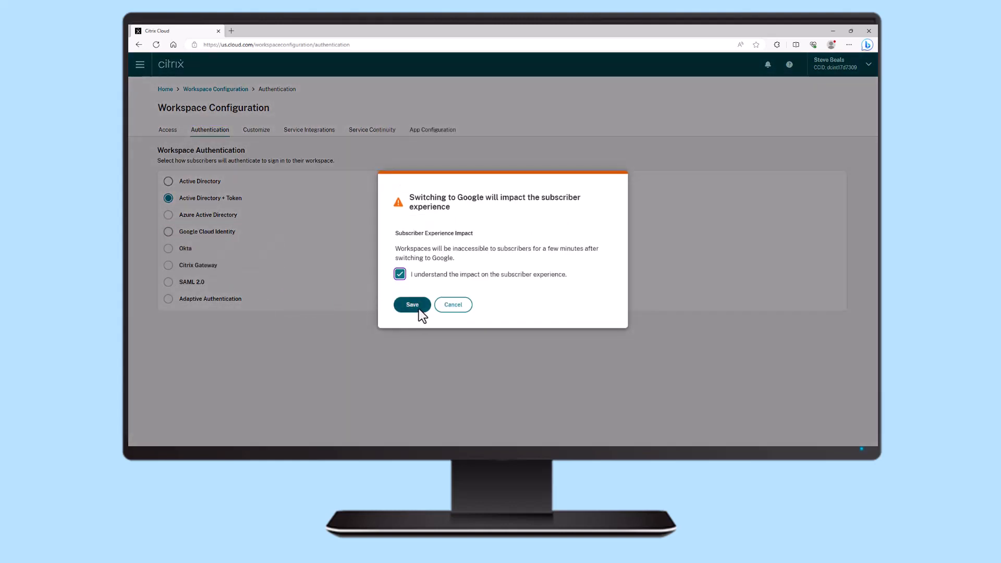
left_click(412, 305)
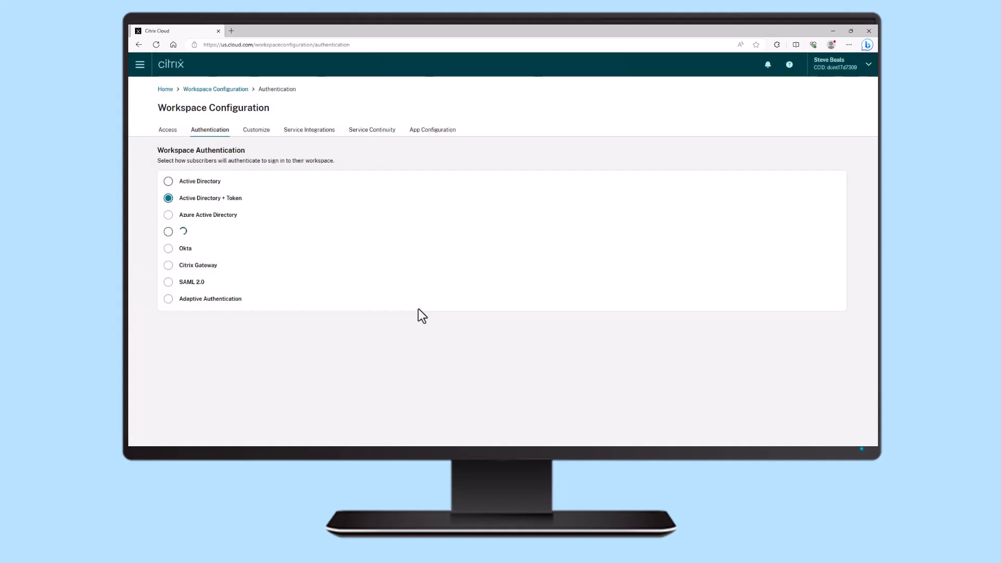
mouse_move(418, 316)
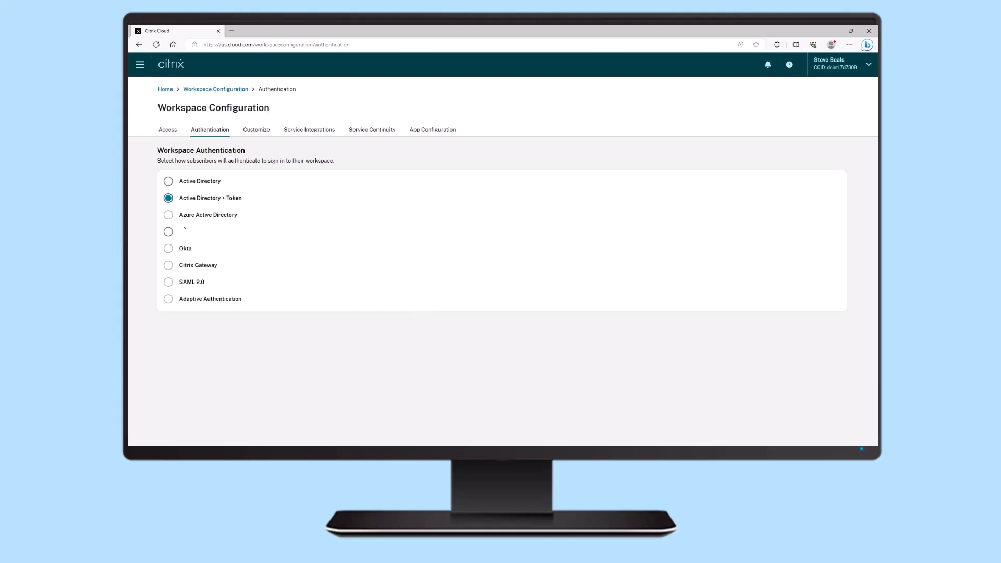
left_click(168, 130)
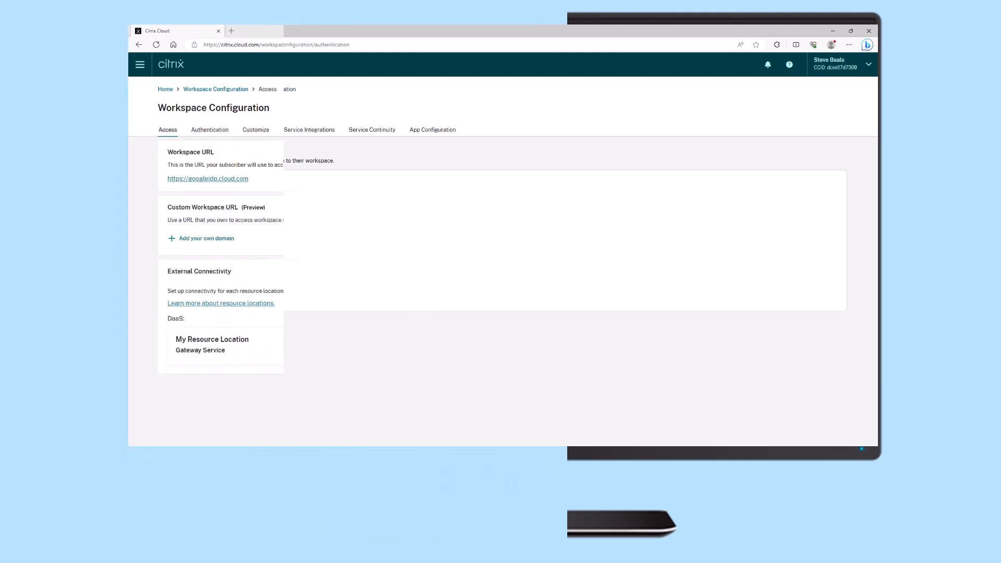
Step: Open the Workspace URL and sign in with the Google admin account and password
left_click(208, 179)
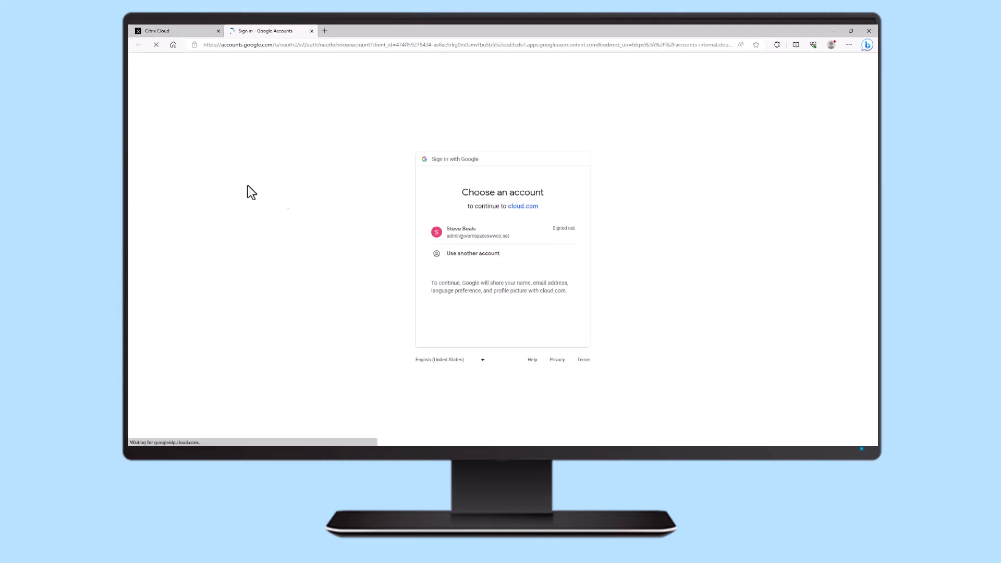
left_click(503, 232)
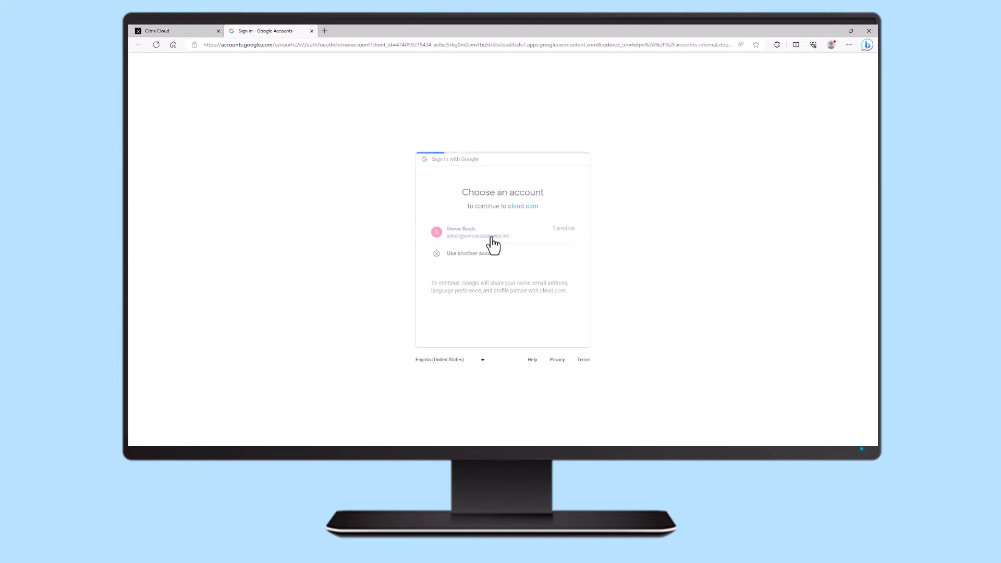
left_click(477, 232)
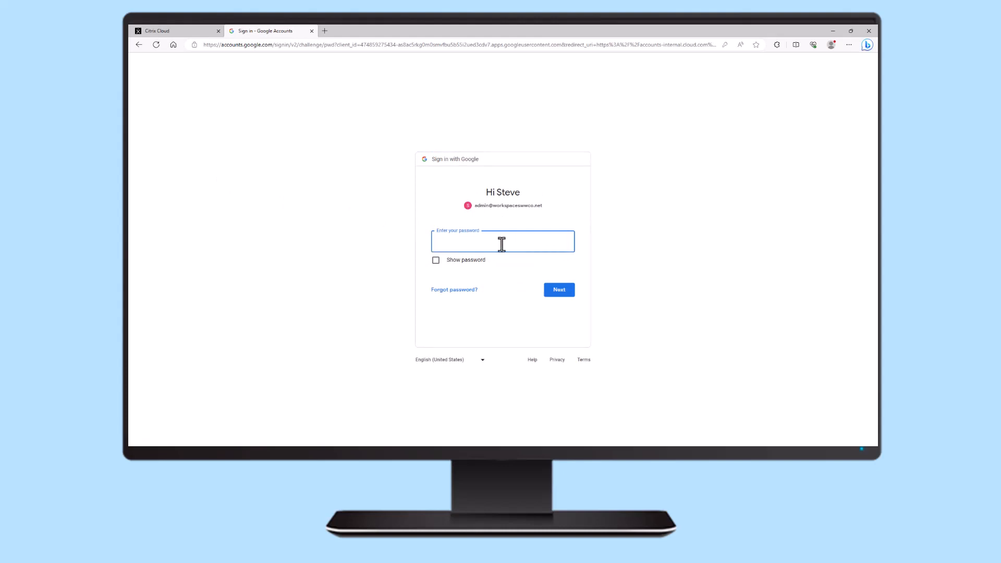
type("password")
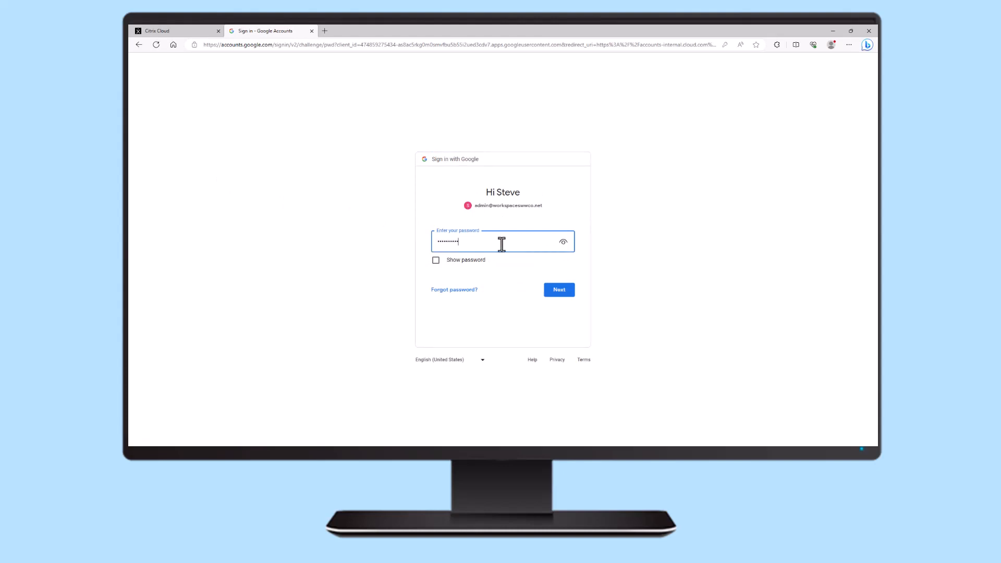
left_click(558, 290)
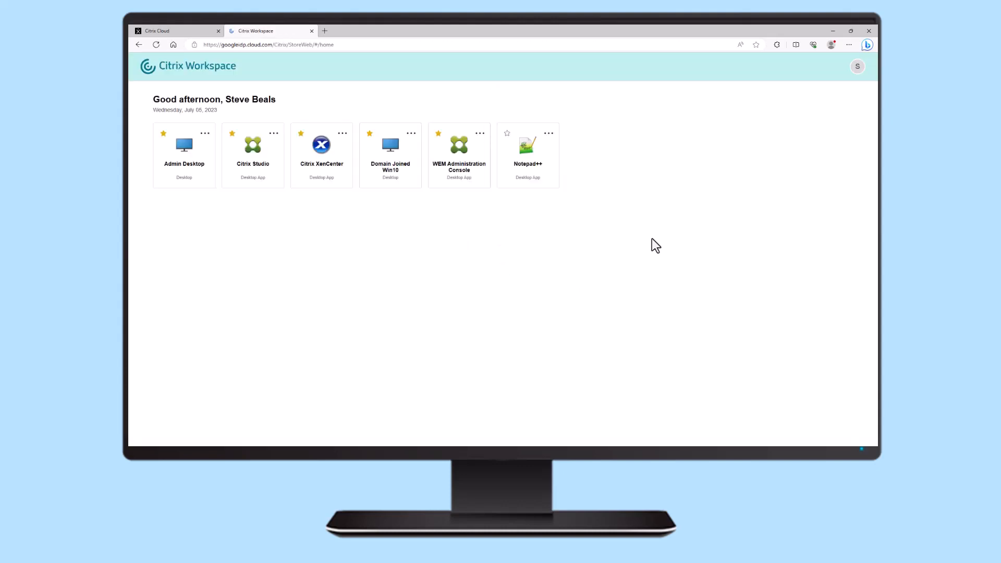
mouse_move(864, 160)
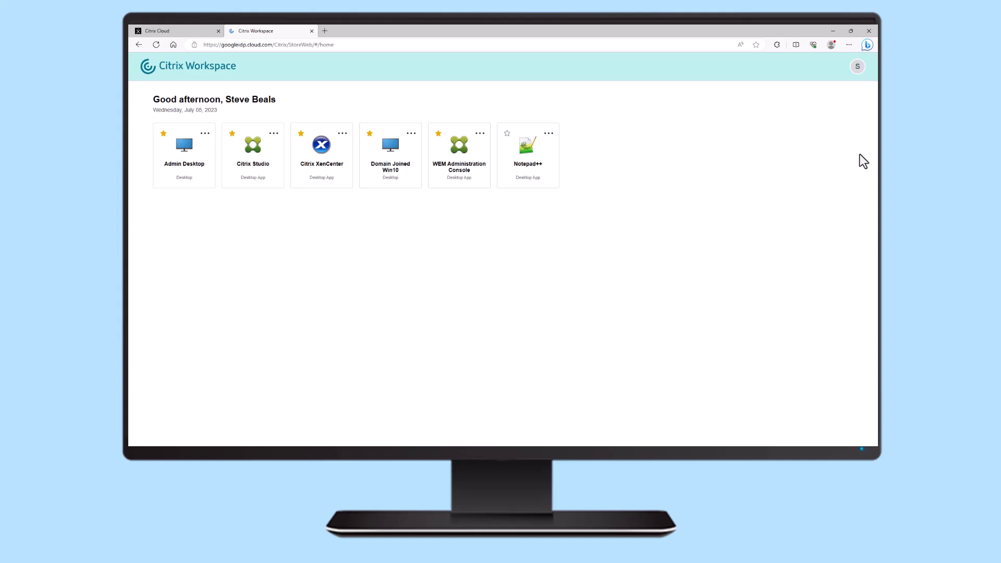